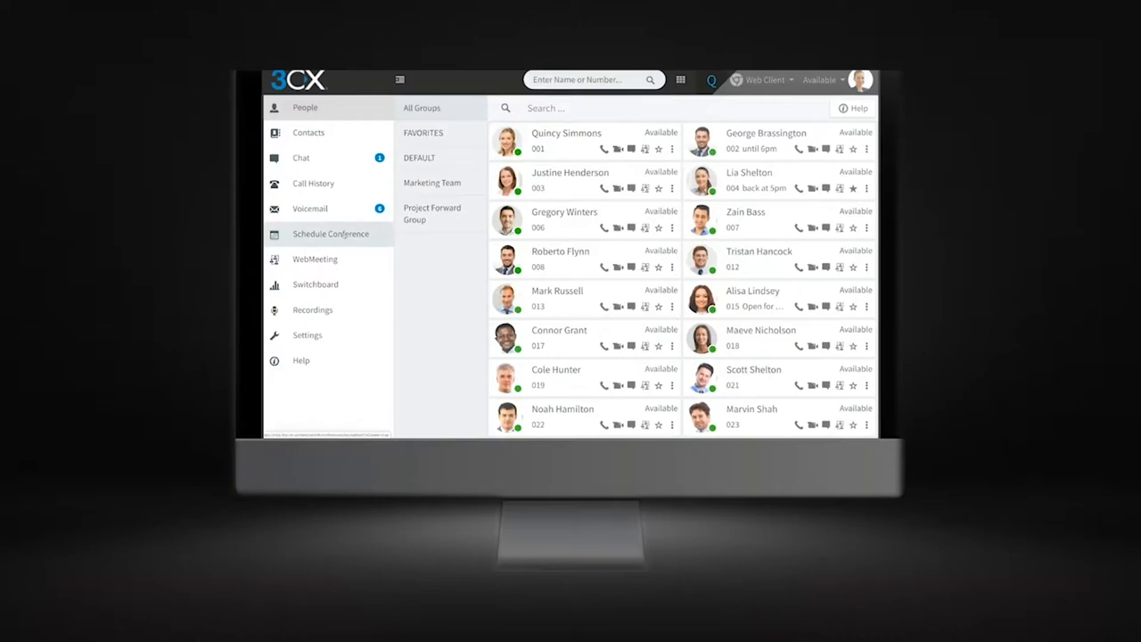
# Reach Settings > Call Forwarding, showing the Available status forwarding rules.
pyautogui.click(820, 81)
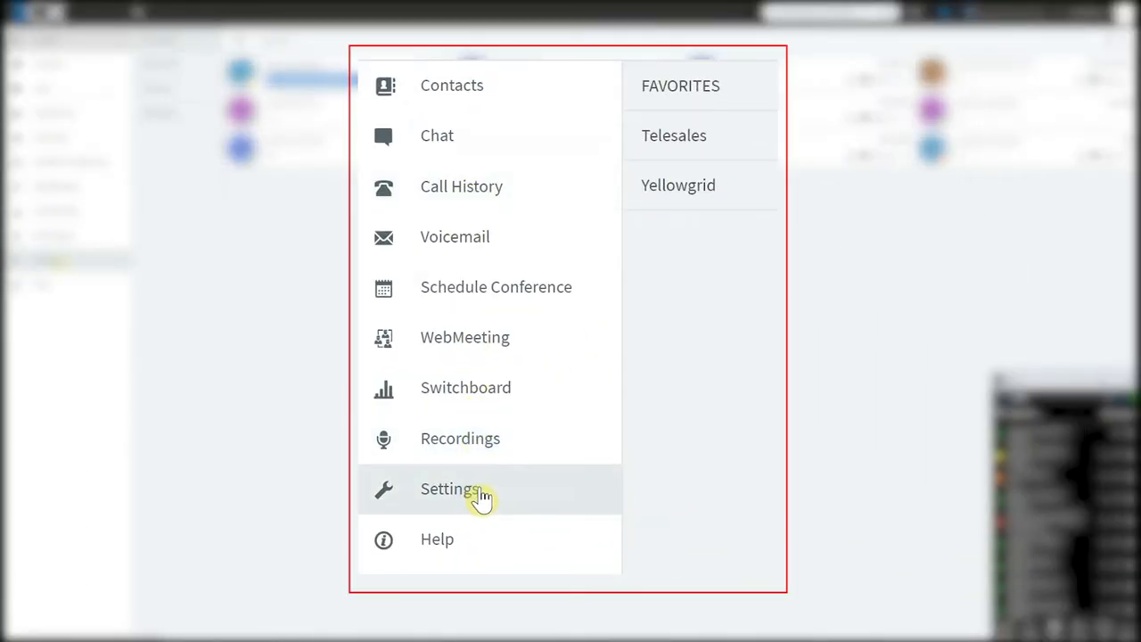
pyautogui.click(449, 488)
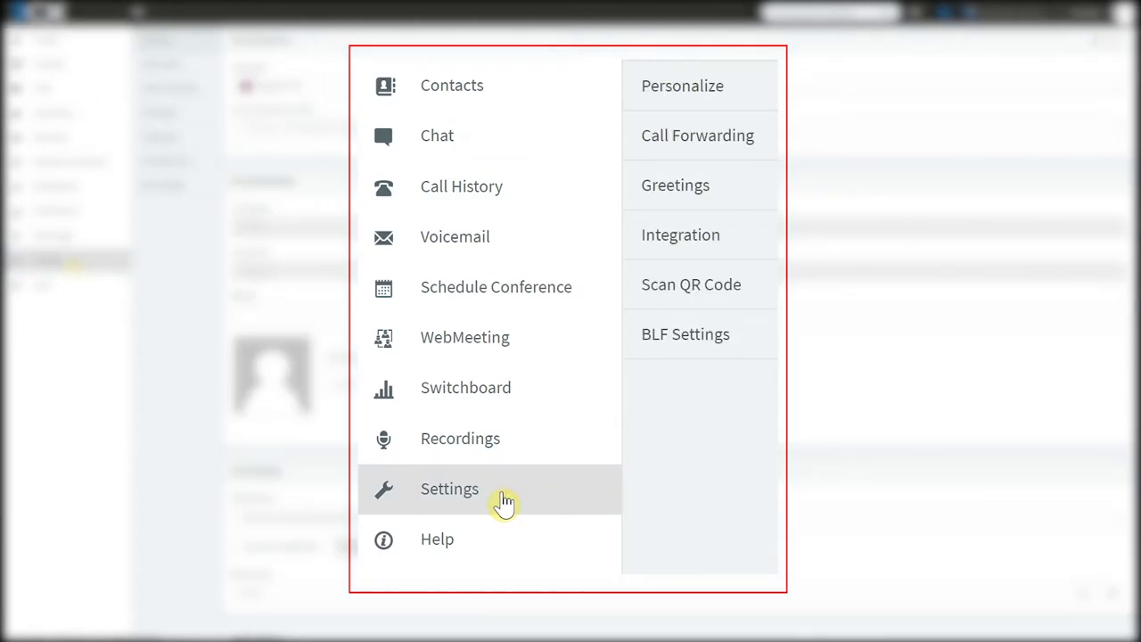
pyautogui.moveTo(770, 146)
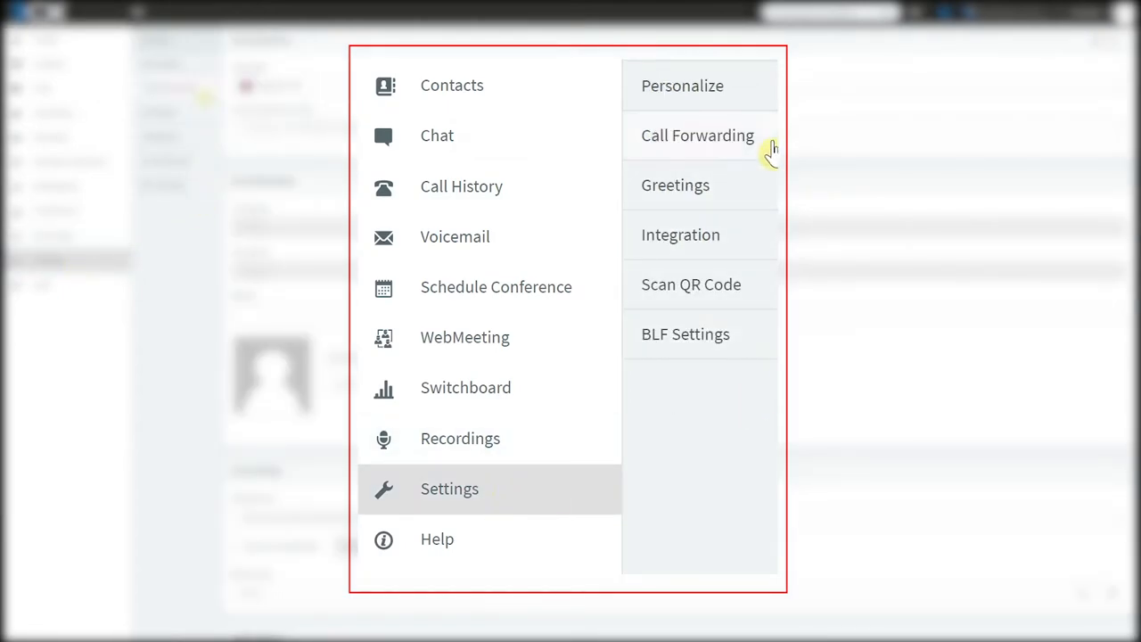
pyautogui.click(697, 135)
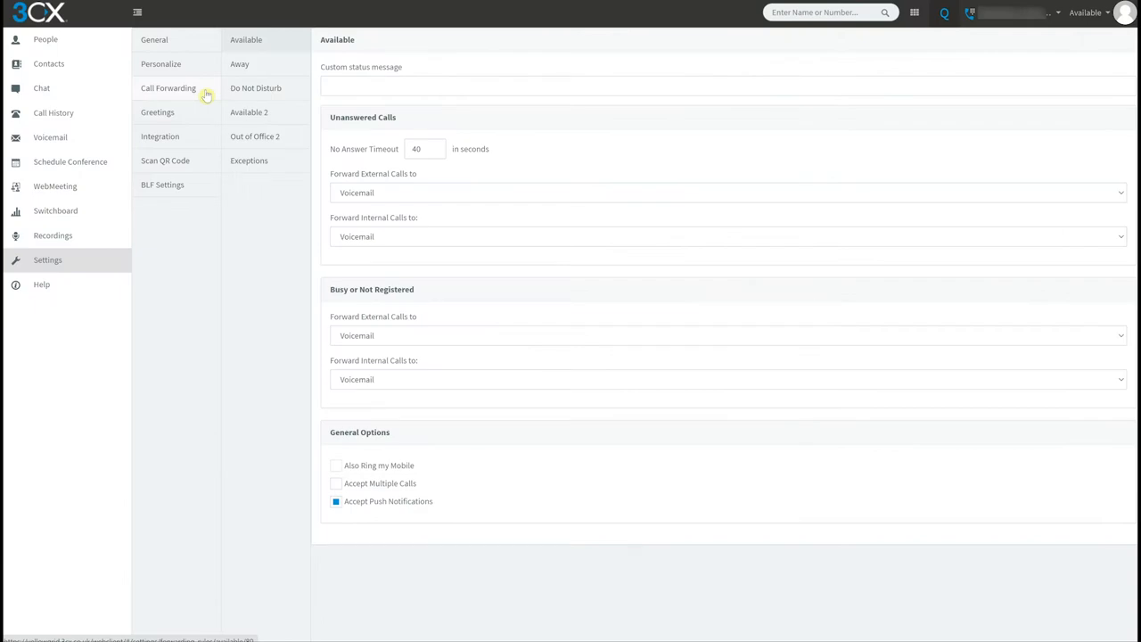
pyautogui.moveTo(283, 502)
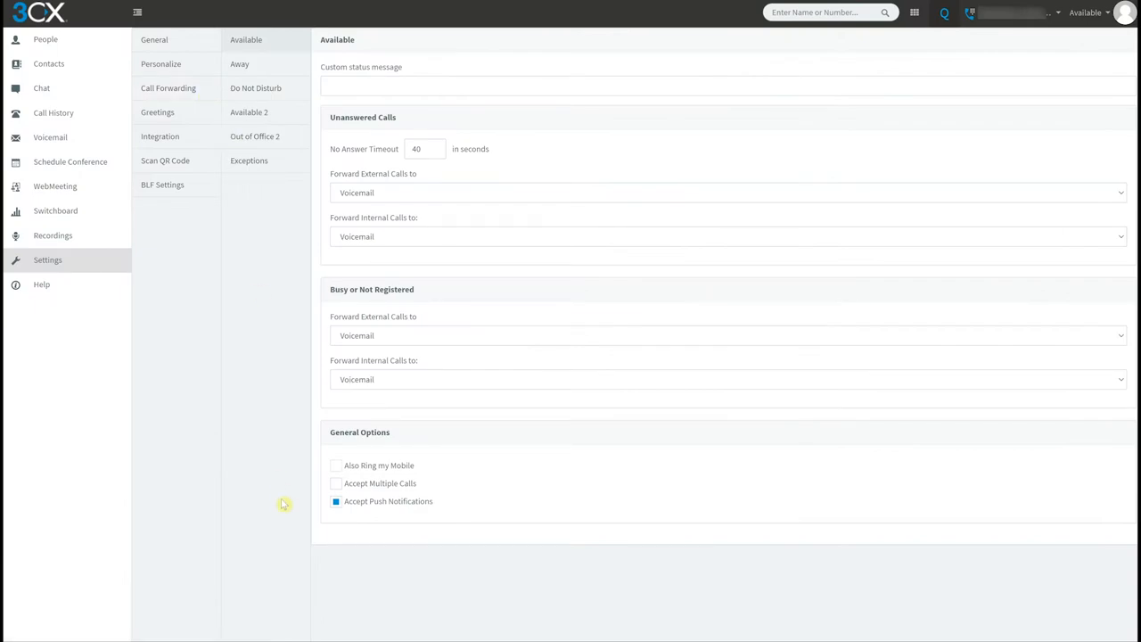
pyautogui.moveTo(285, 524)
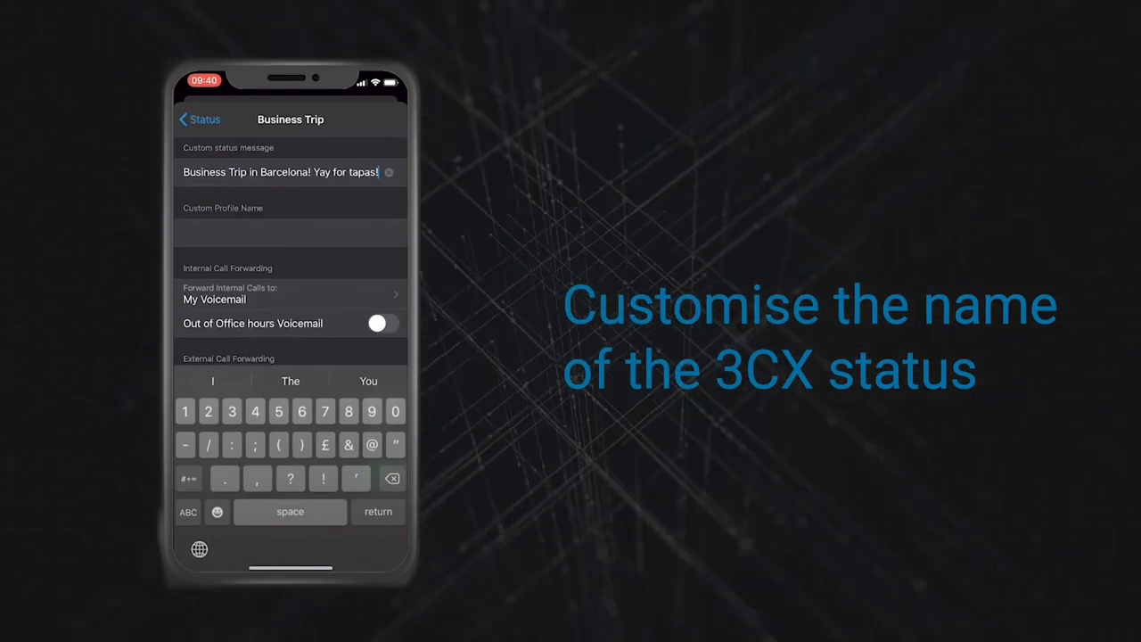
# Return from the Business Trip message to the status list and pick a status.
pyautogui.click(198, 117)
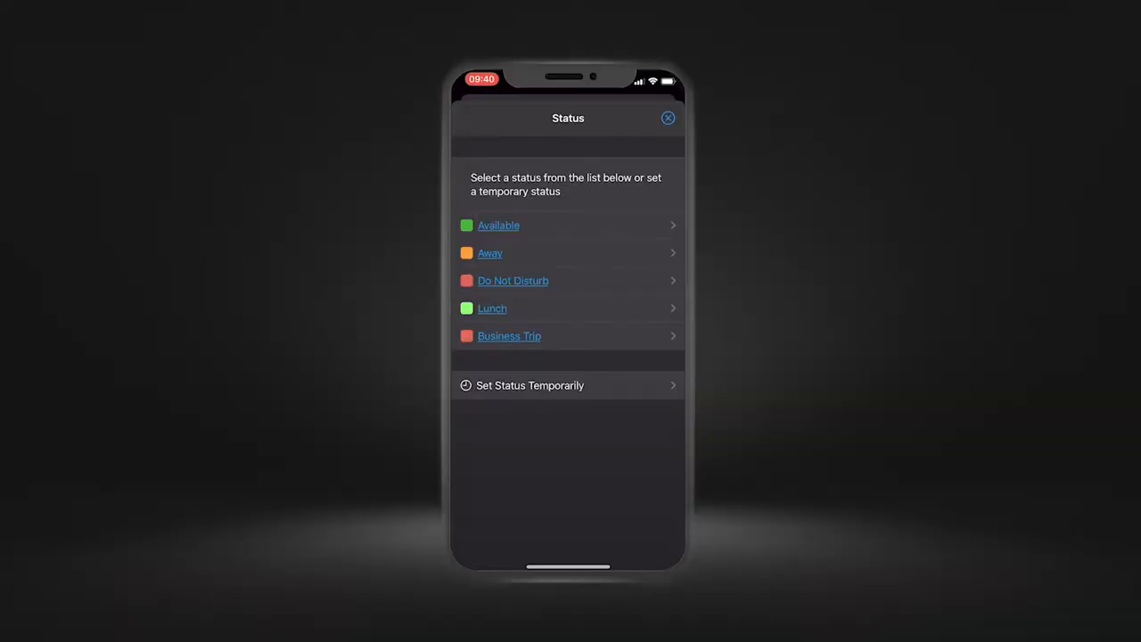
pyautogui.click(510, 335)
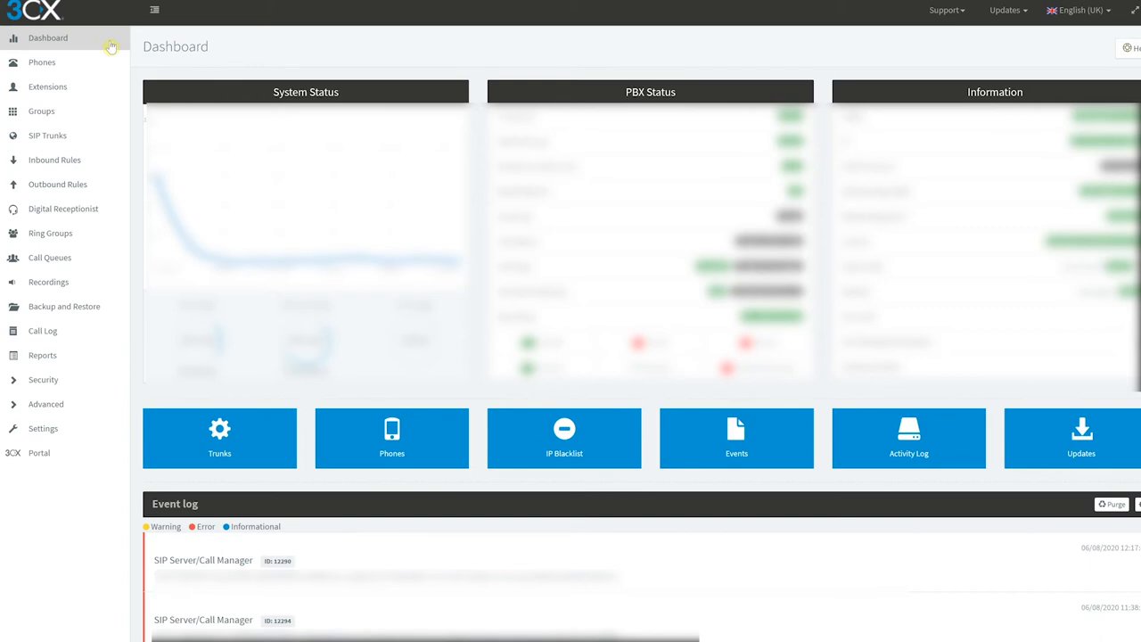
pyautogui.moveTo(107, 328)
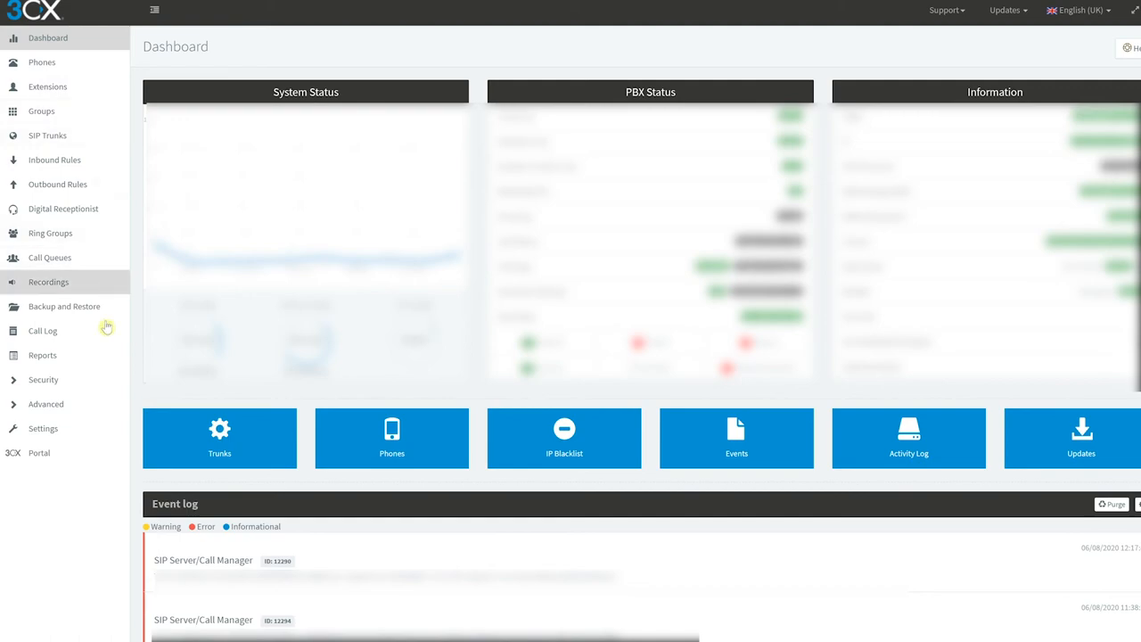
# Show the Management Console Settings page with Network, Email, Security and Voicemail tiles.
pyautogui.click(43, 428)
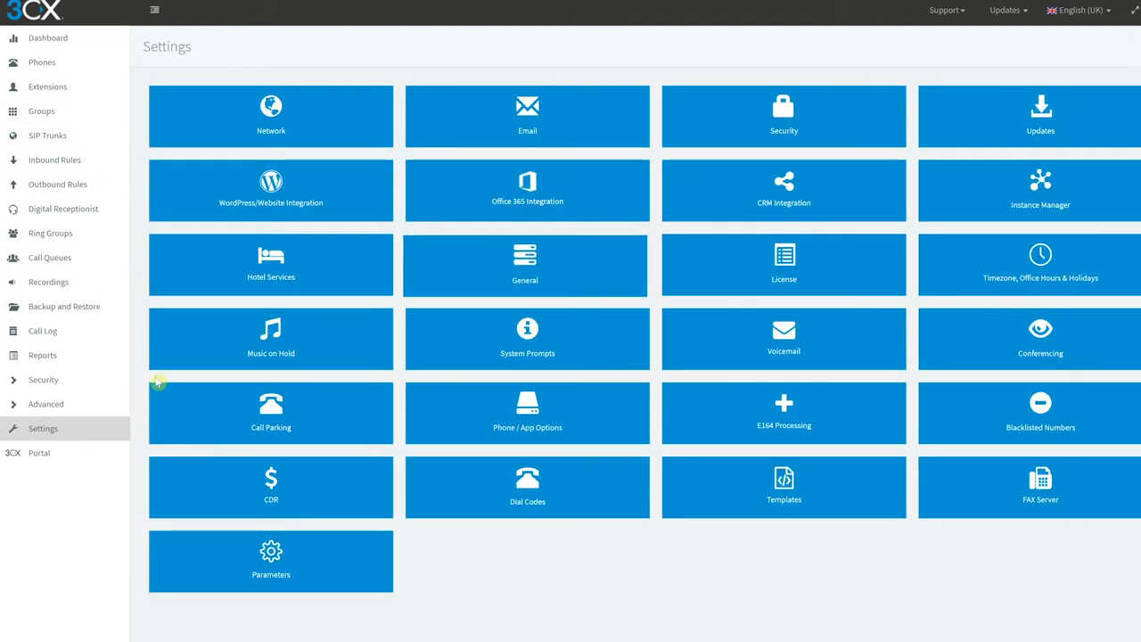